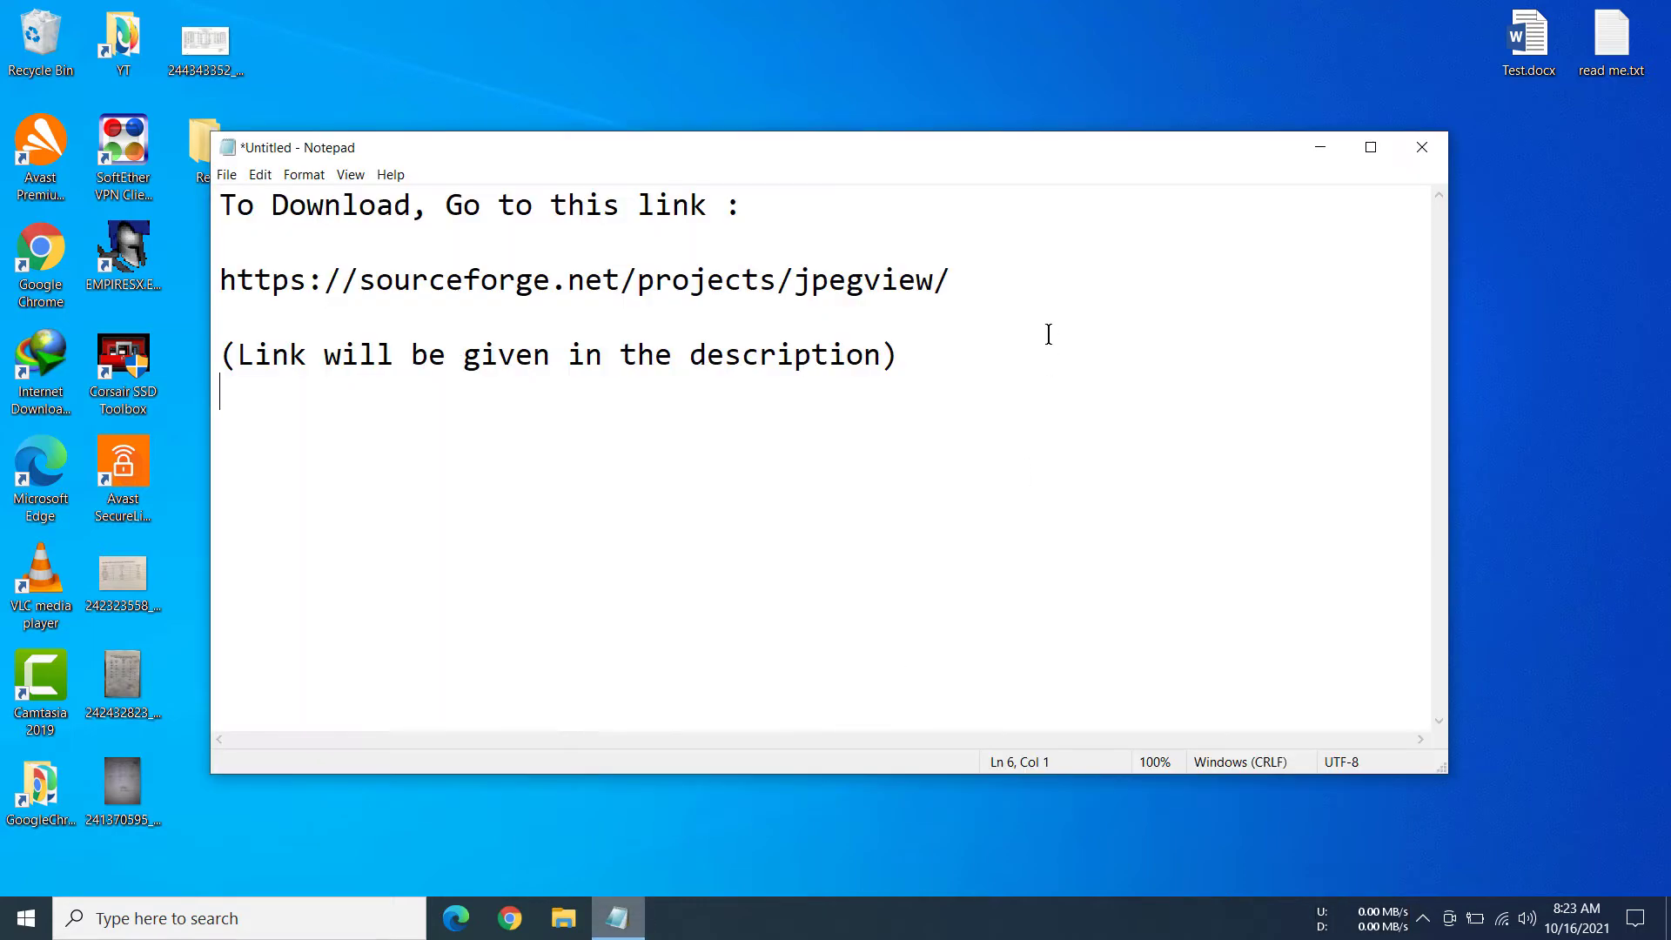
- Download JPEGView_1.0.37.zip from the project page and show it in the Downloads folder
left_click(279, 310)
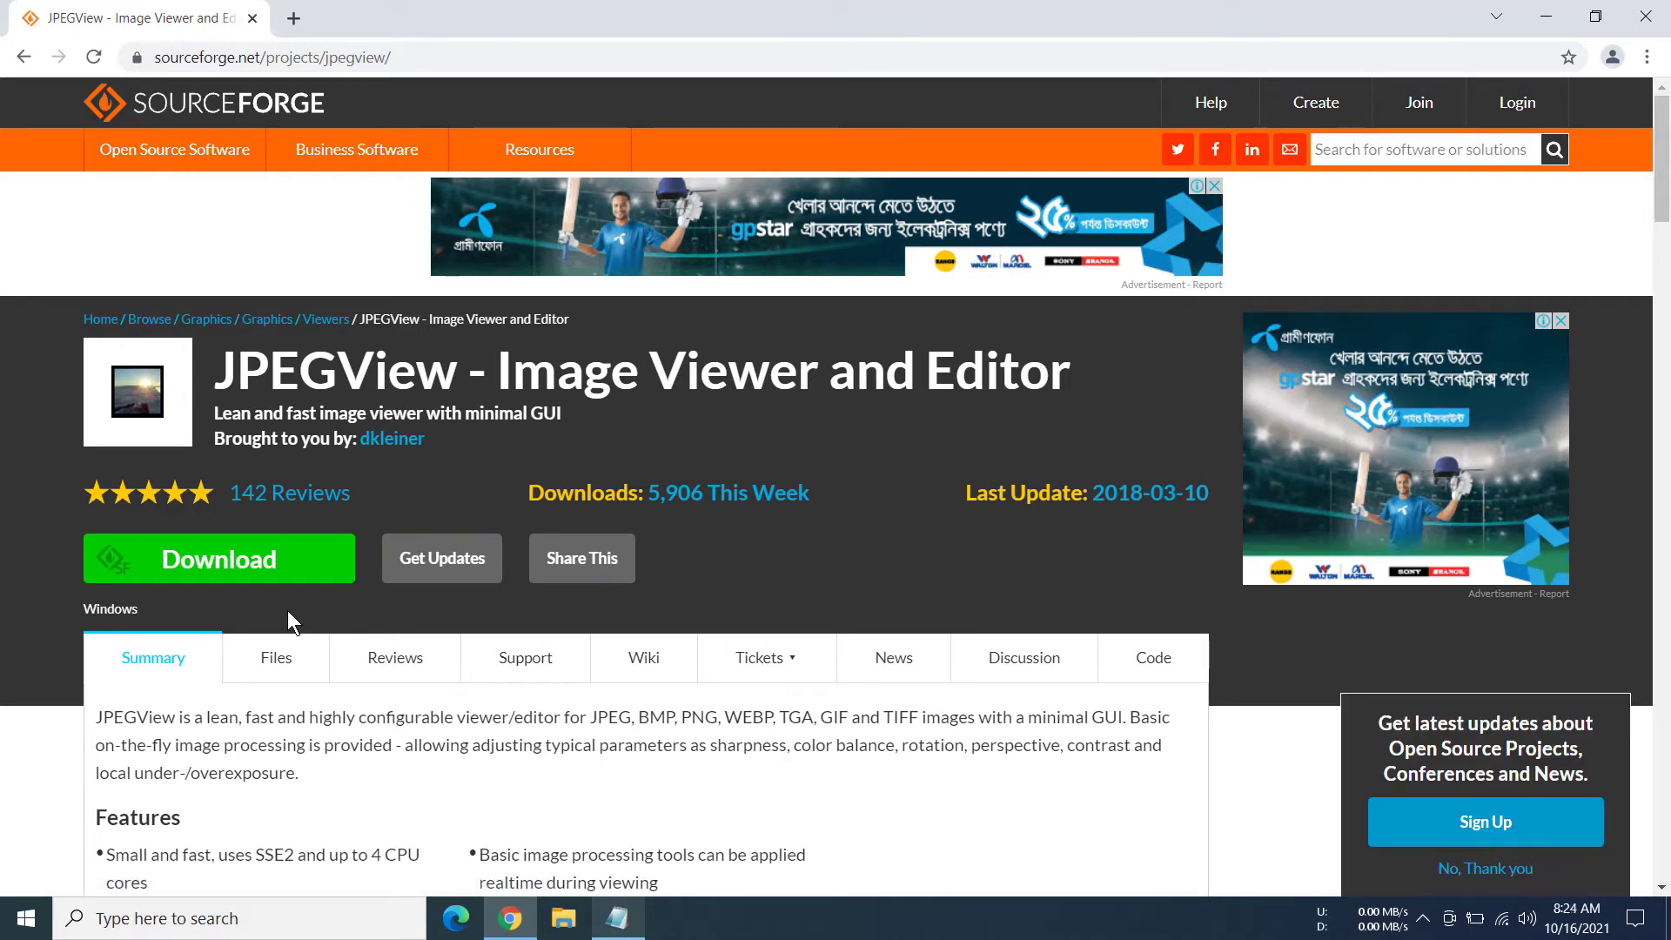
mouse_move(240, 559)
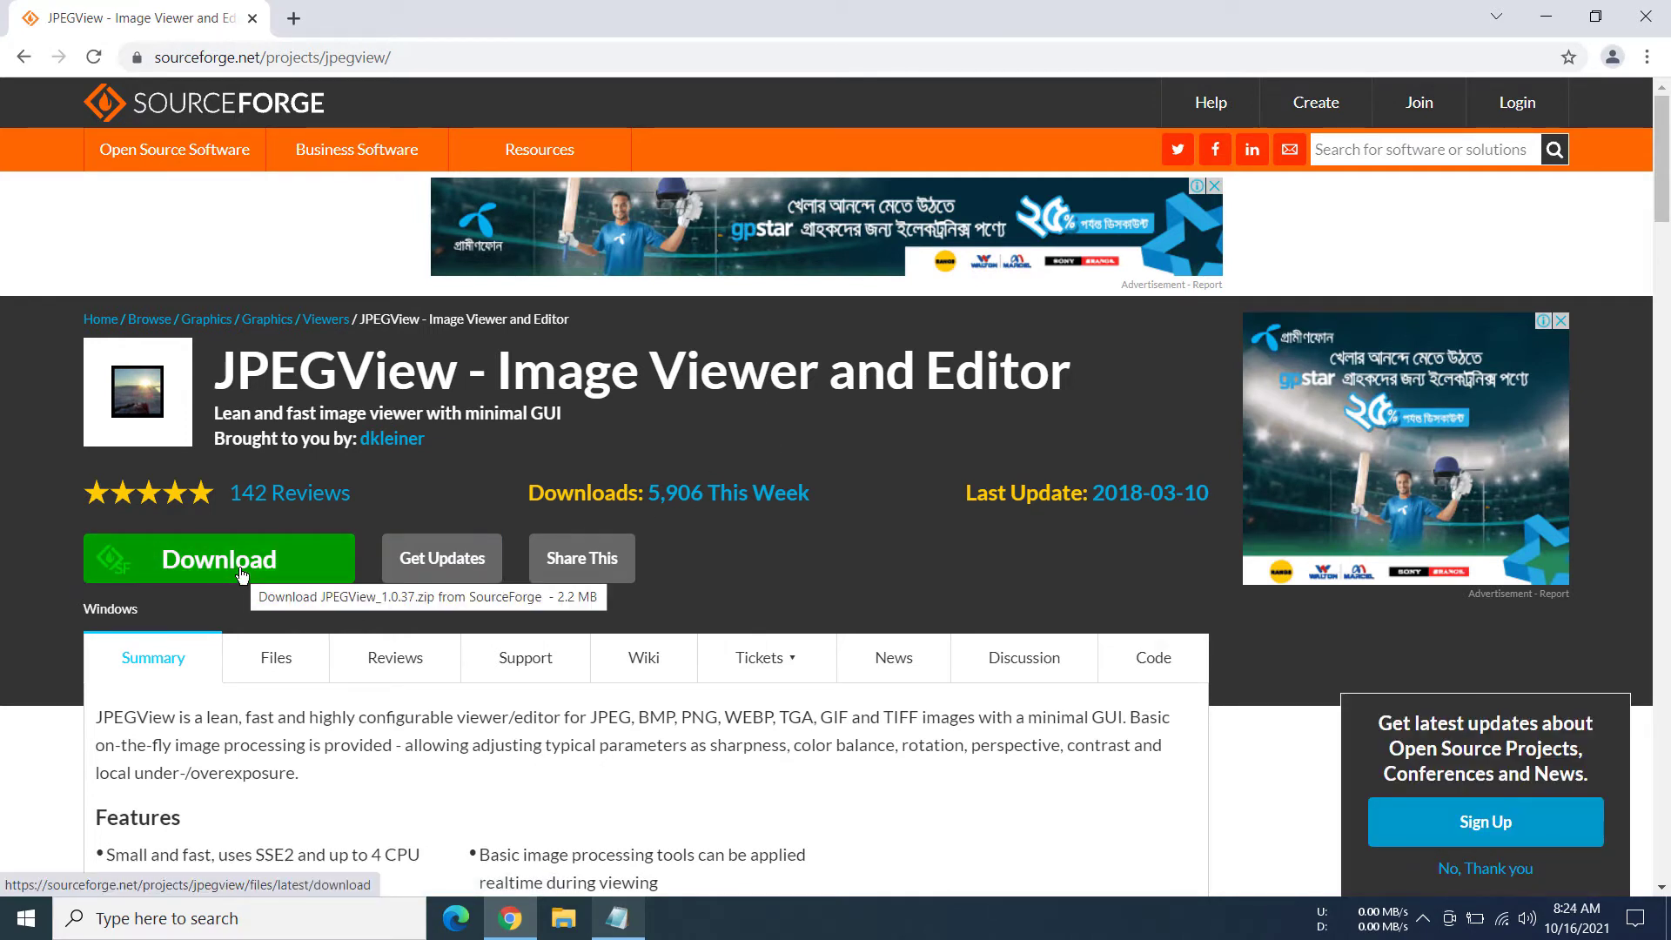
left_click(219, 559)
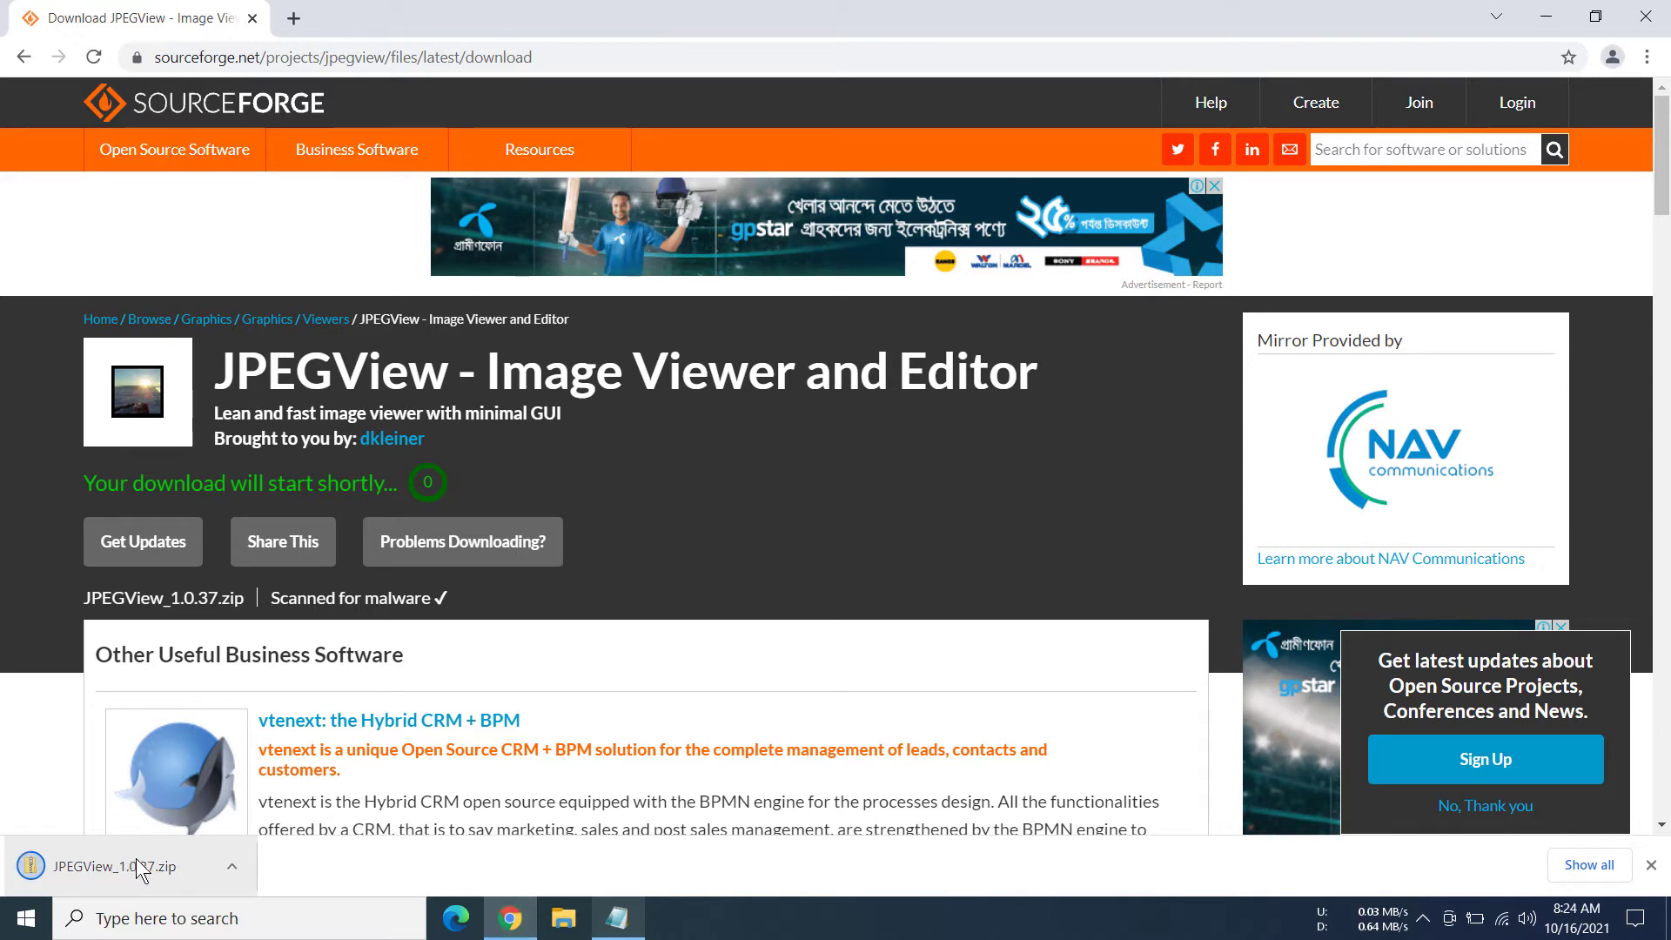
mouse_move(234, 874)
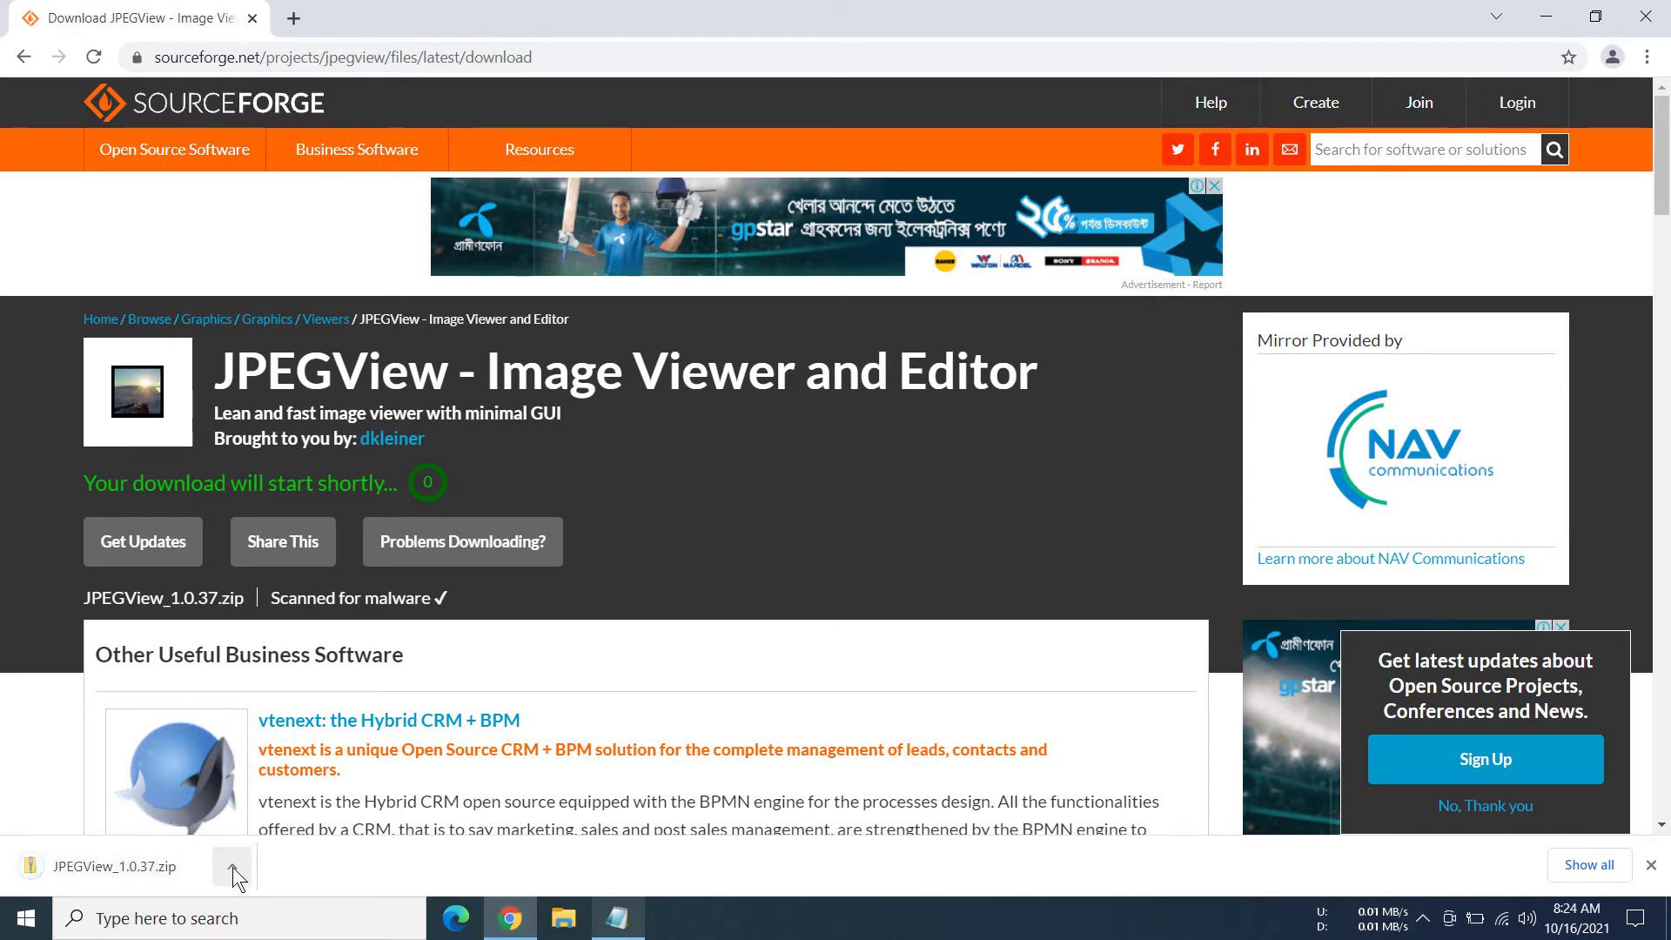
left_click(231, 865)
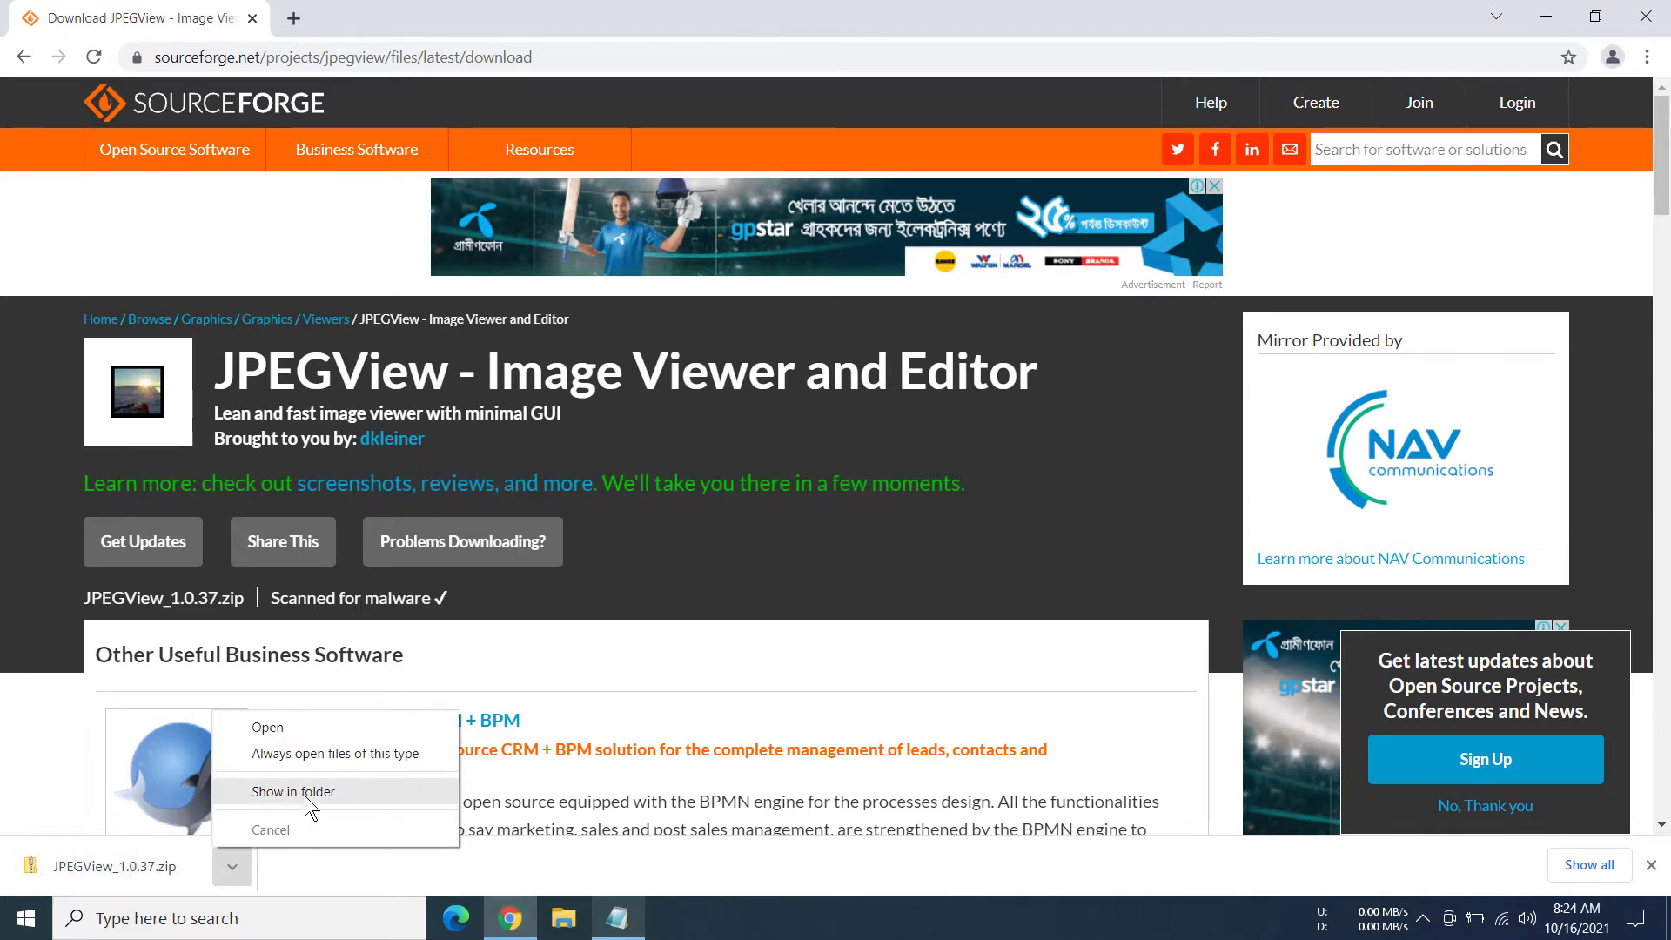
left_click(292, 790)
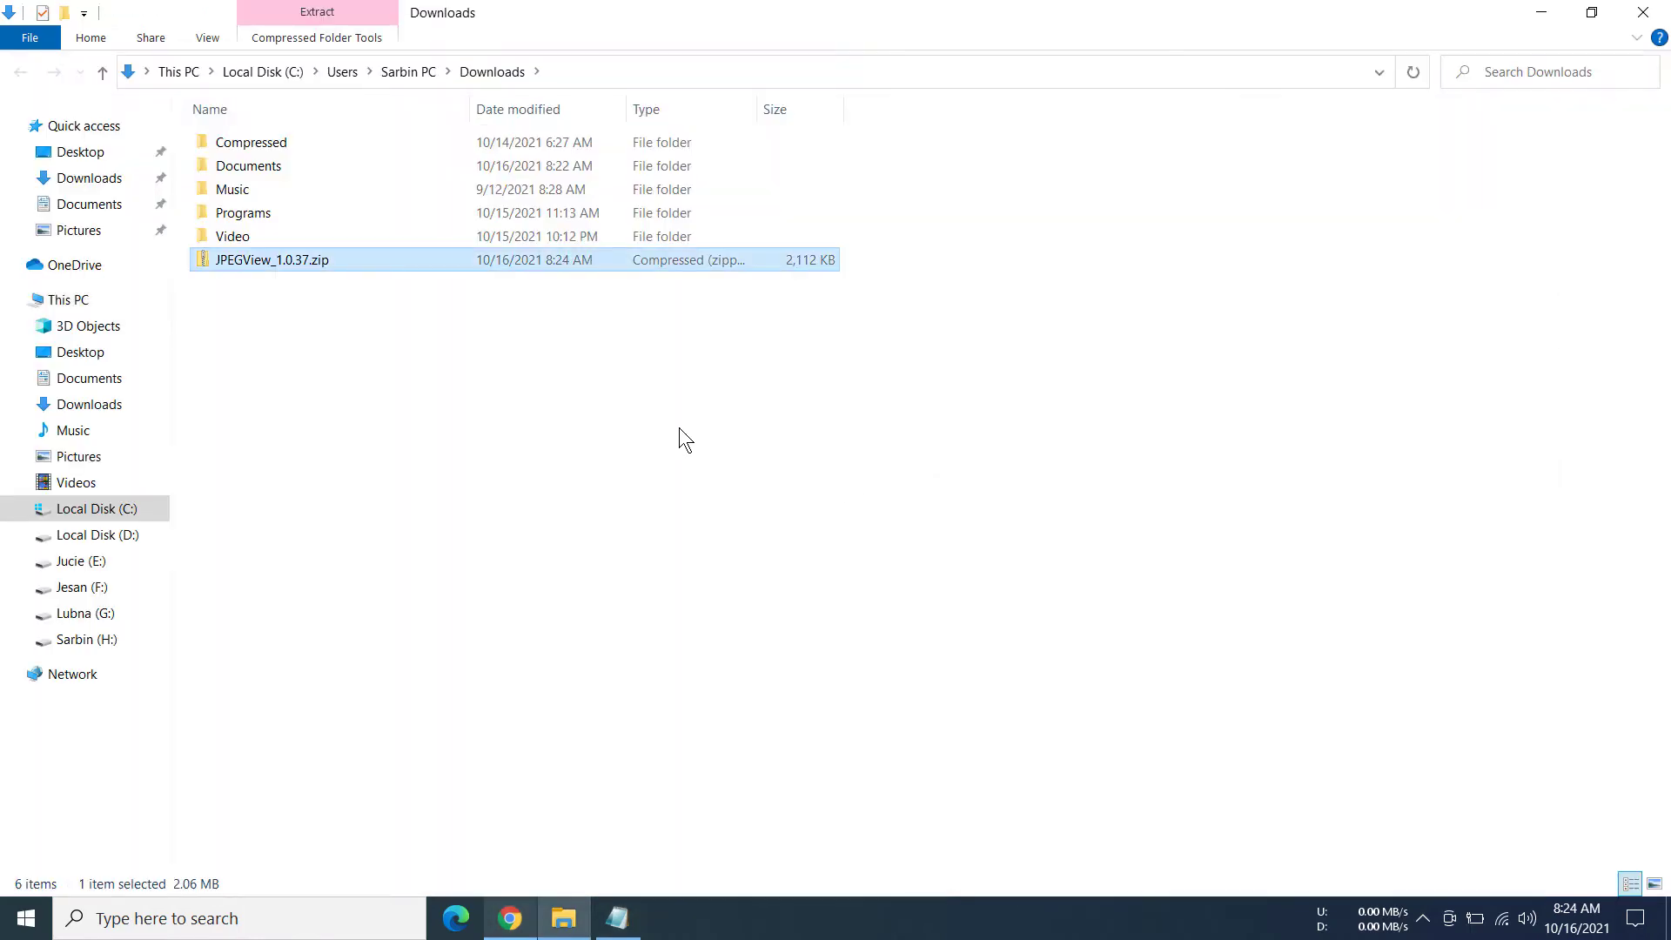
mouse_move(691, 363)
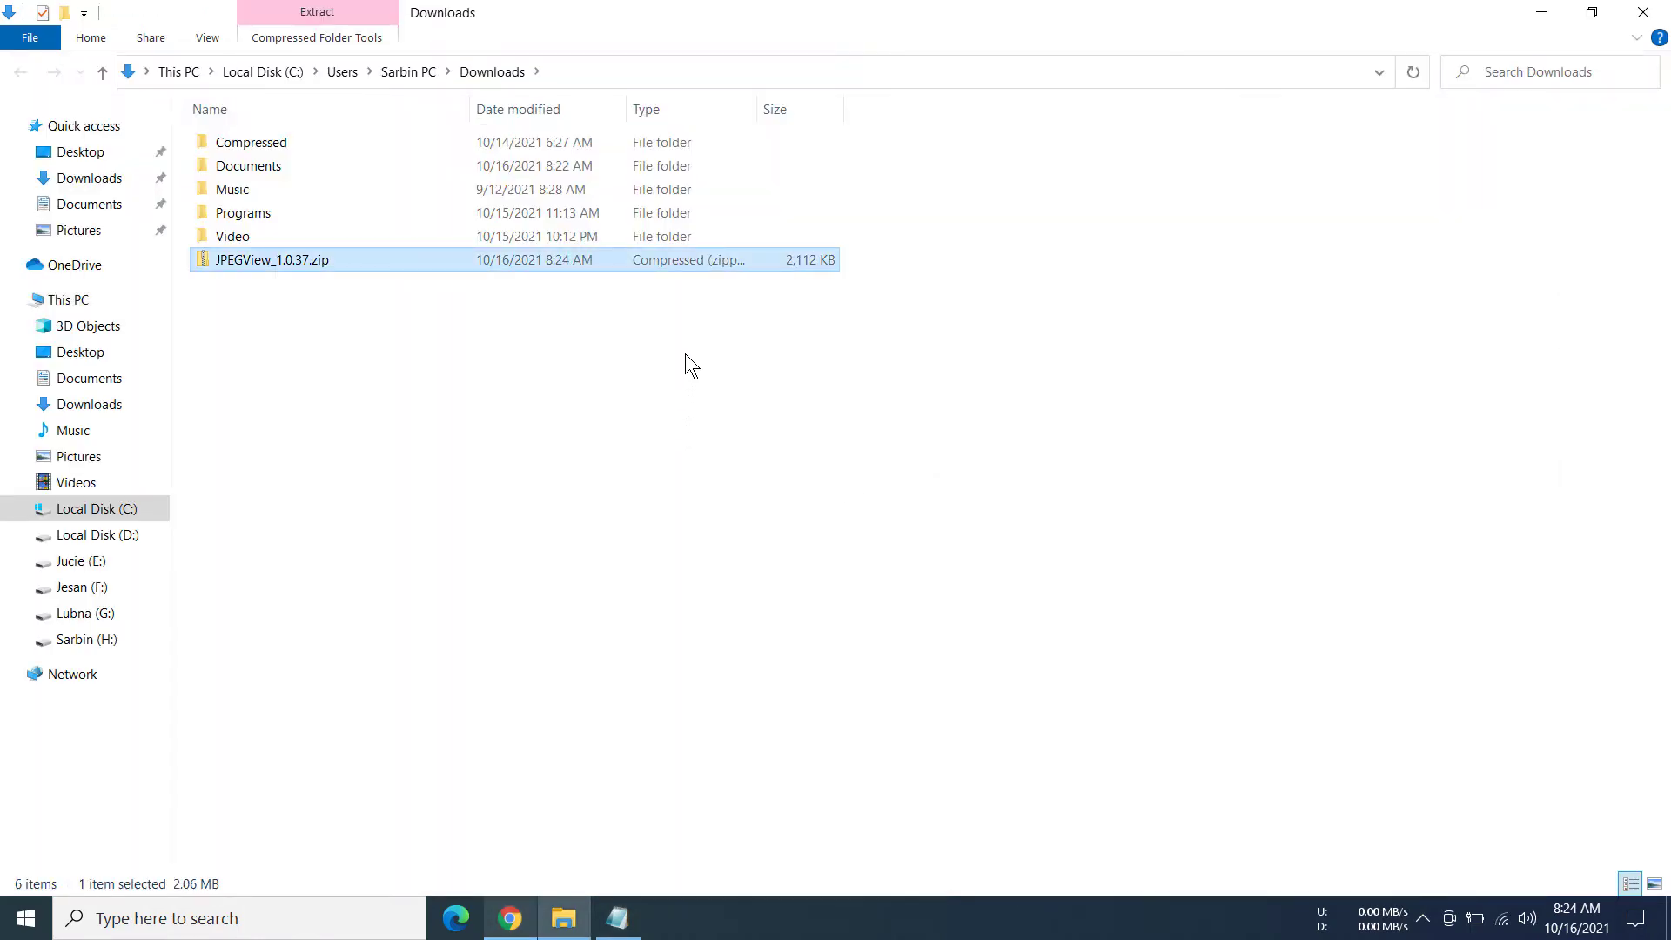
mouse_move(395, 266)
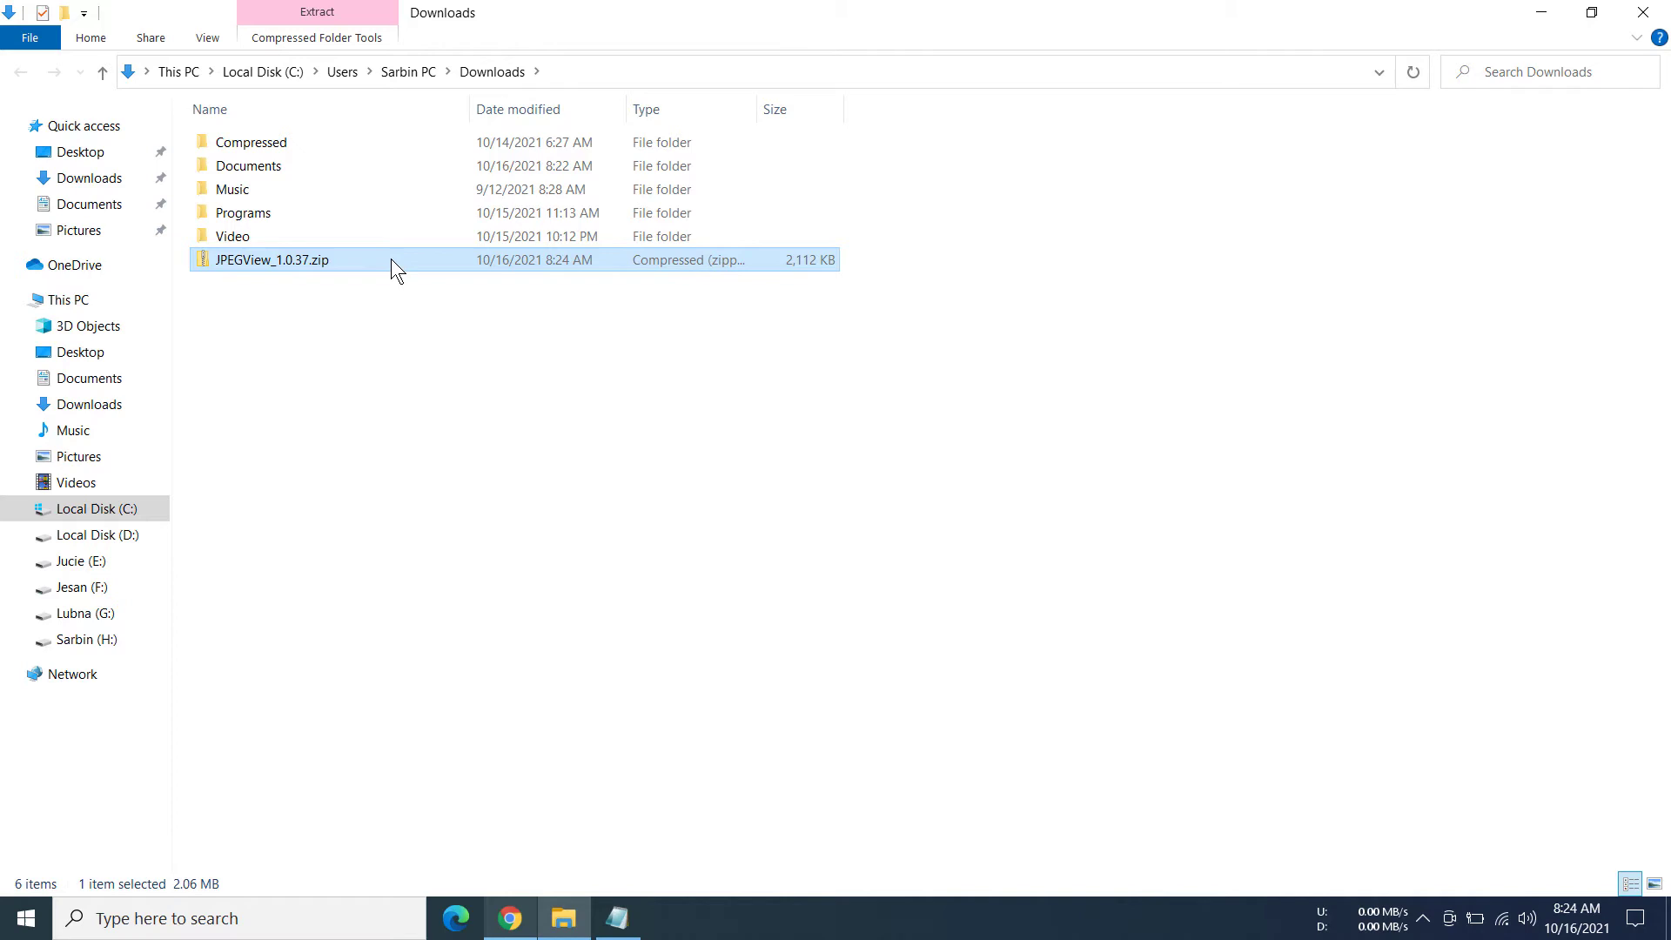
- Extract All from JPEGView_1.0.37.zip into the suggested JPEGView_1.0.37 folder
right_click(273, 260)
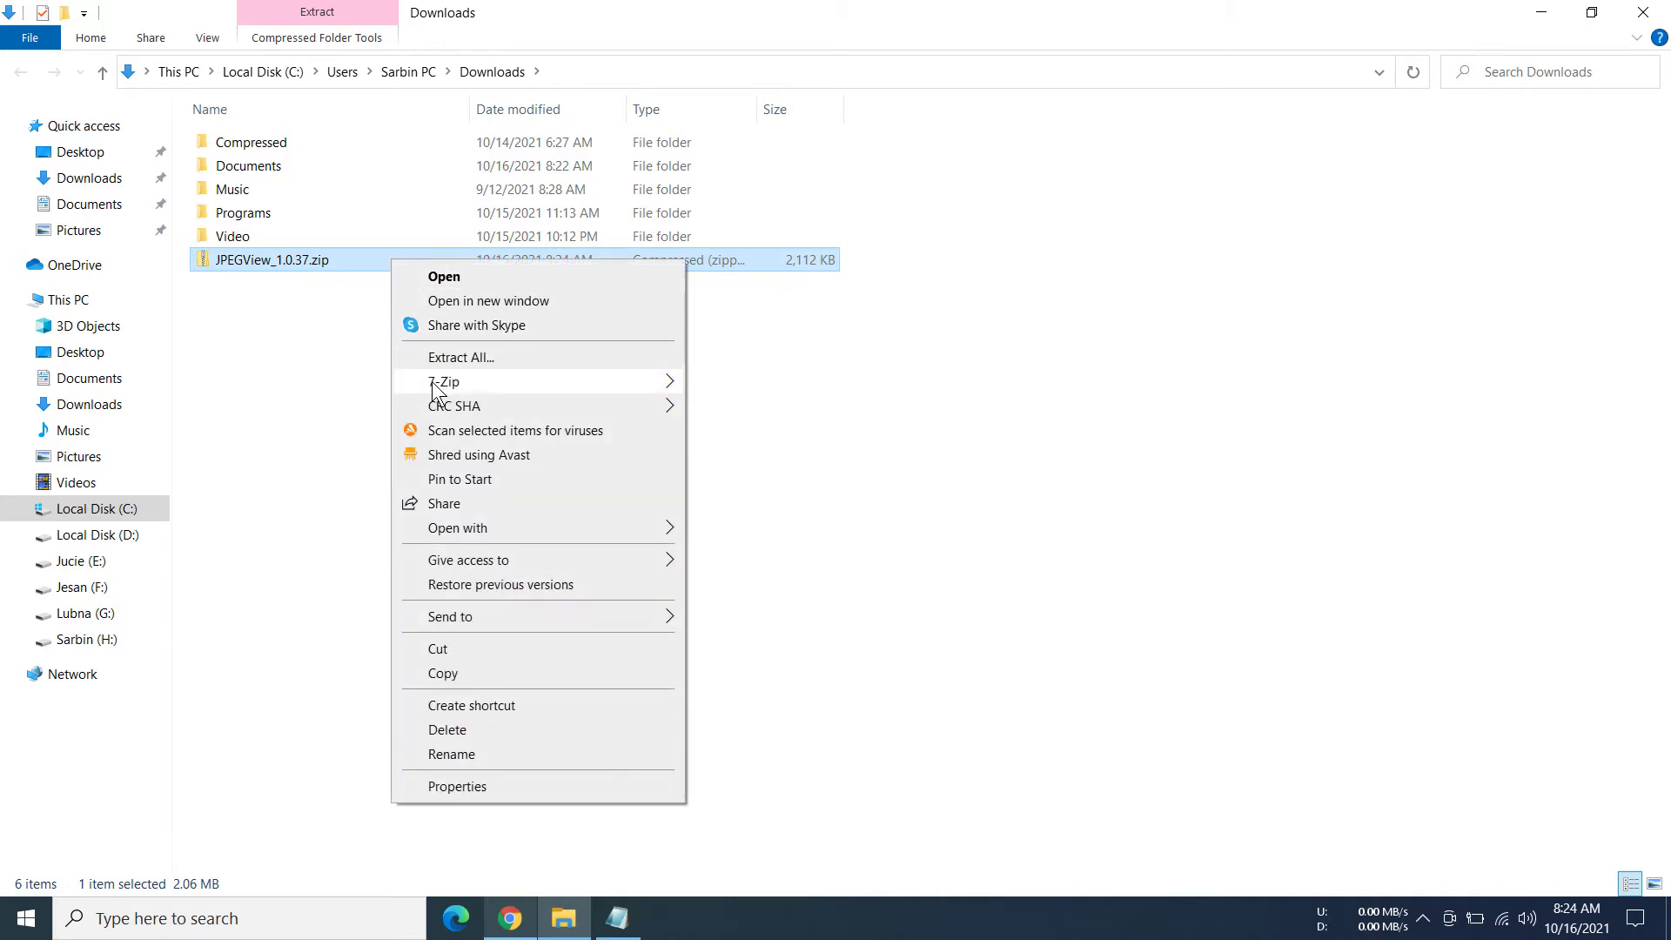
left_click(459, 357)
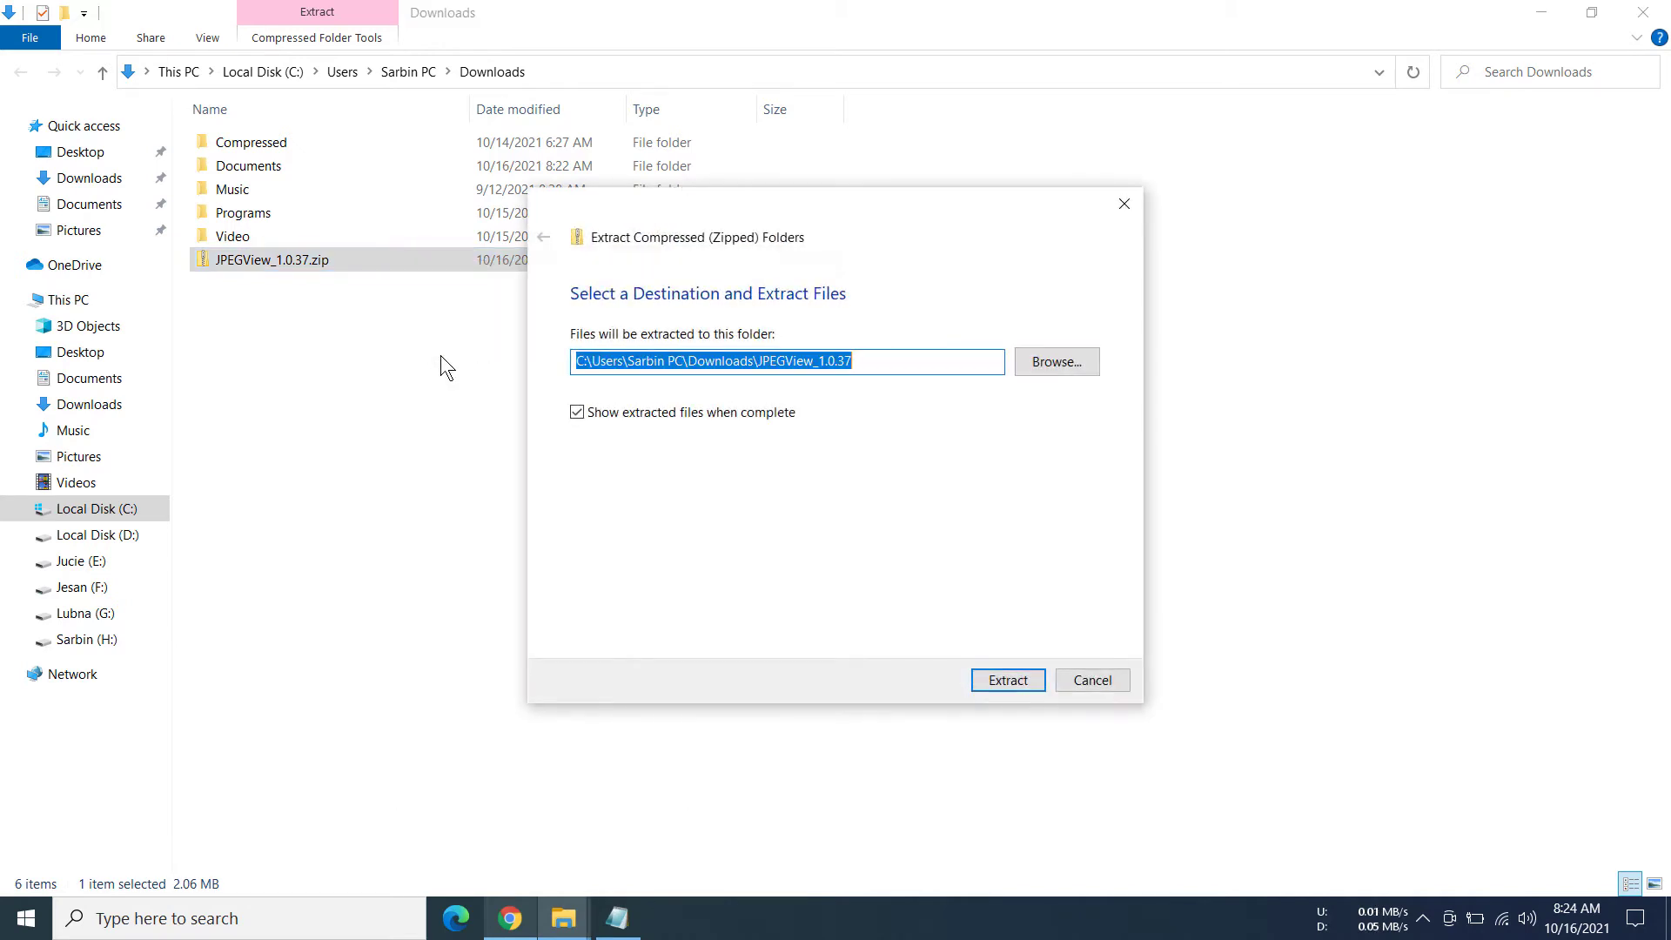
left_click(1005, 680)
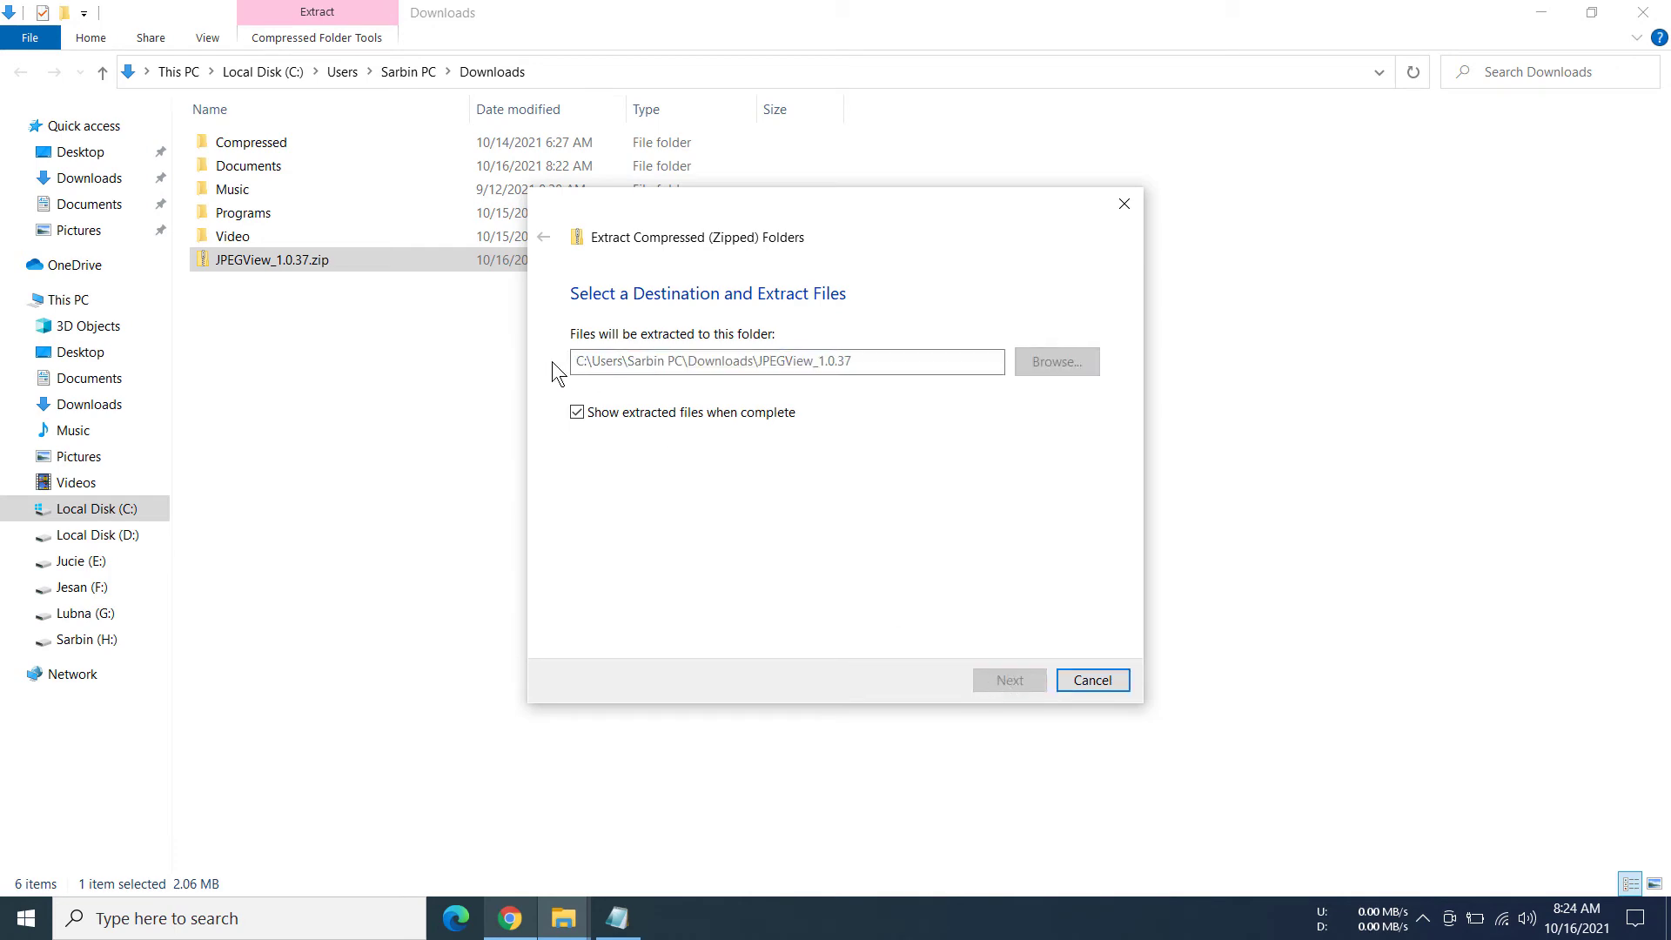
left_click(1007, 680)
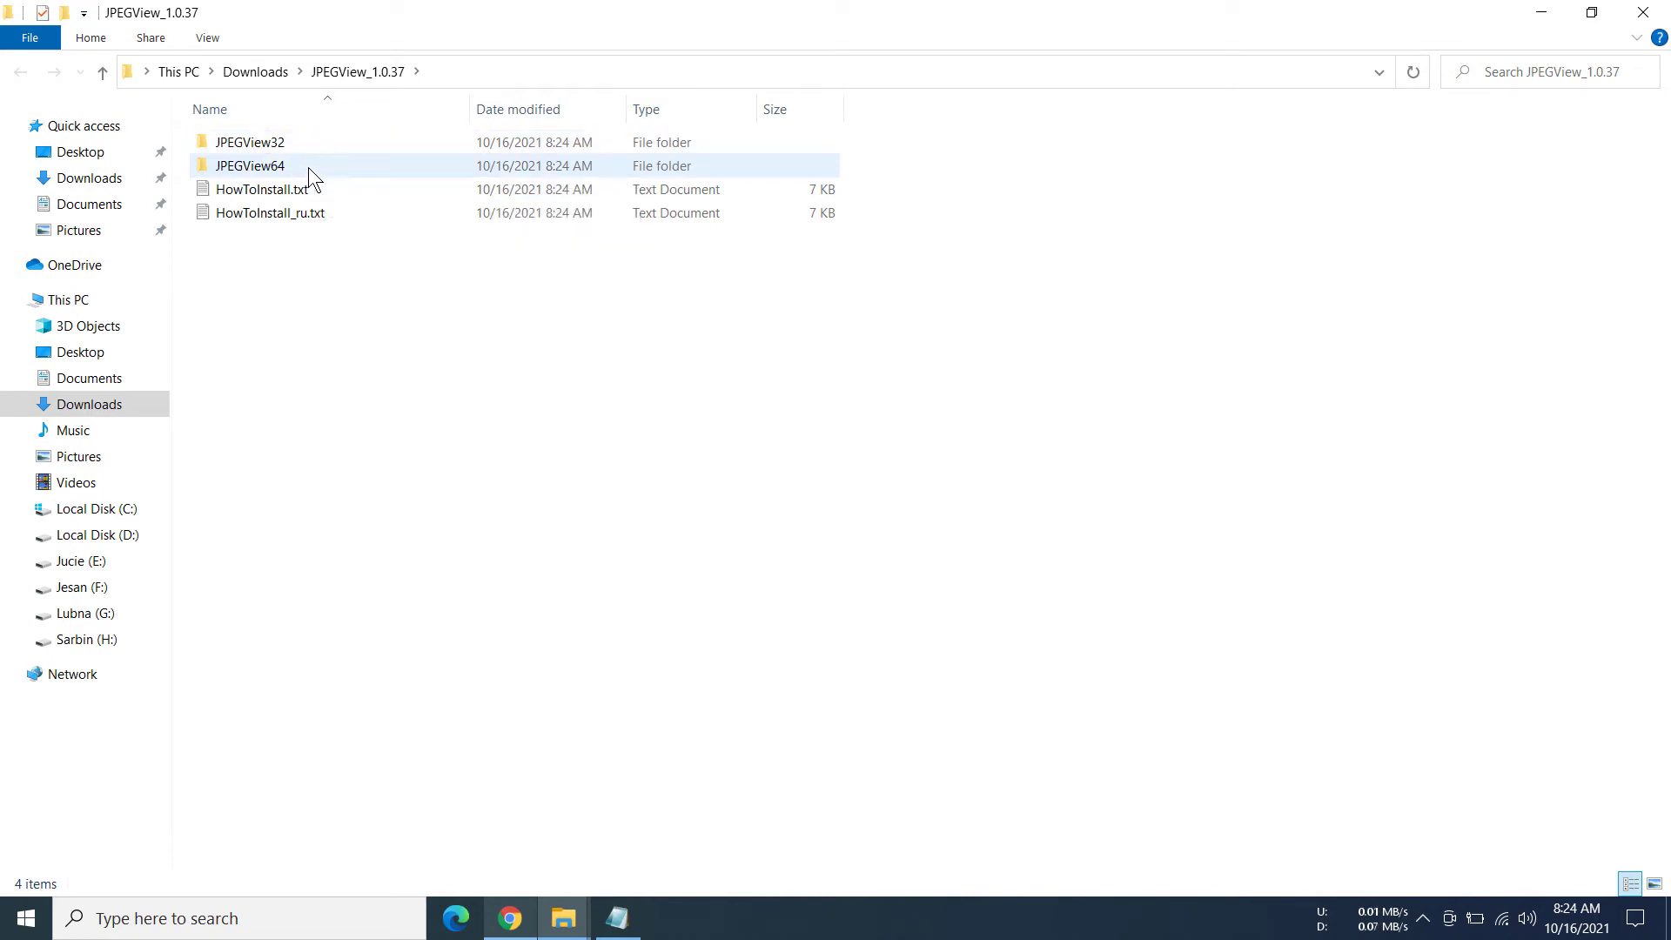
- Open the JPEGView64 folder containing JPEGView.exe from the extracted folder
left_click(249, 141)
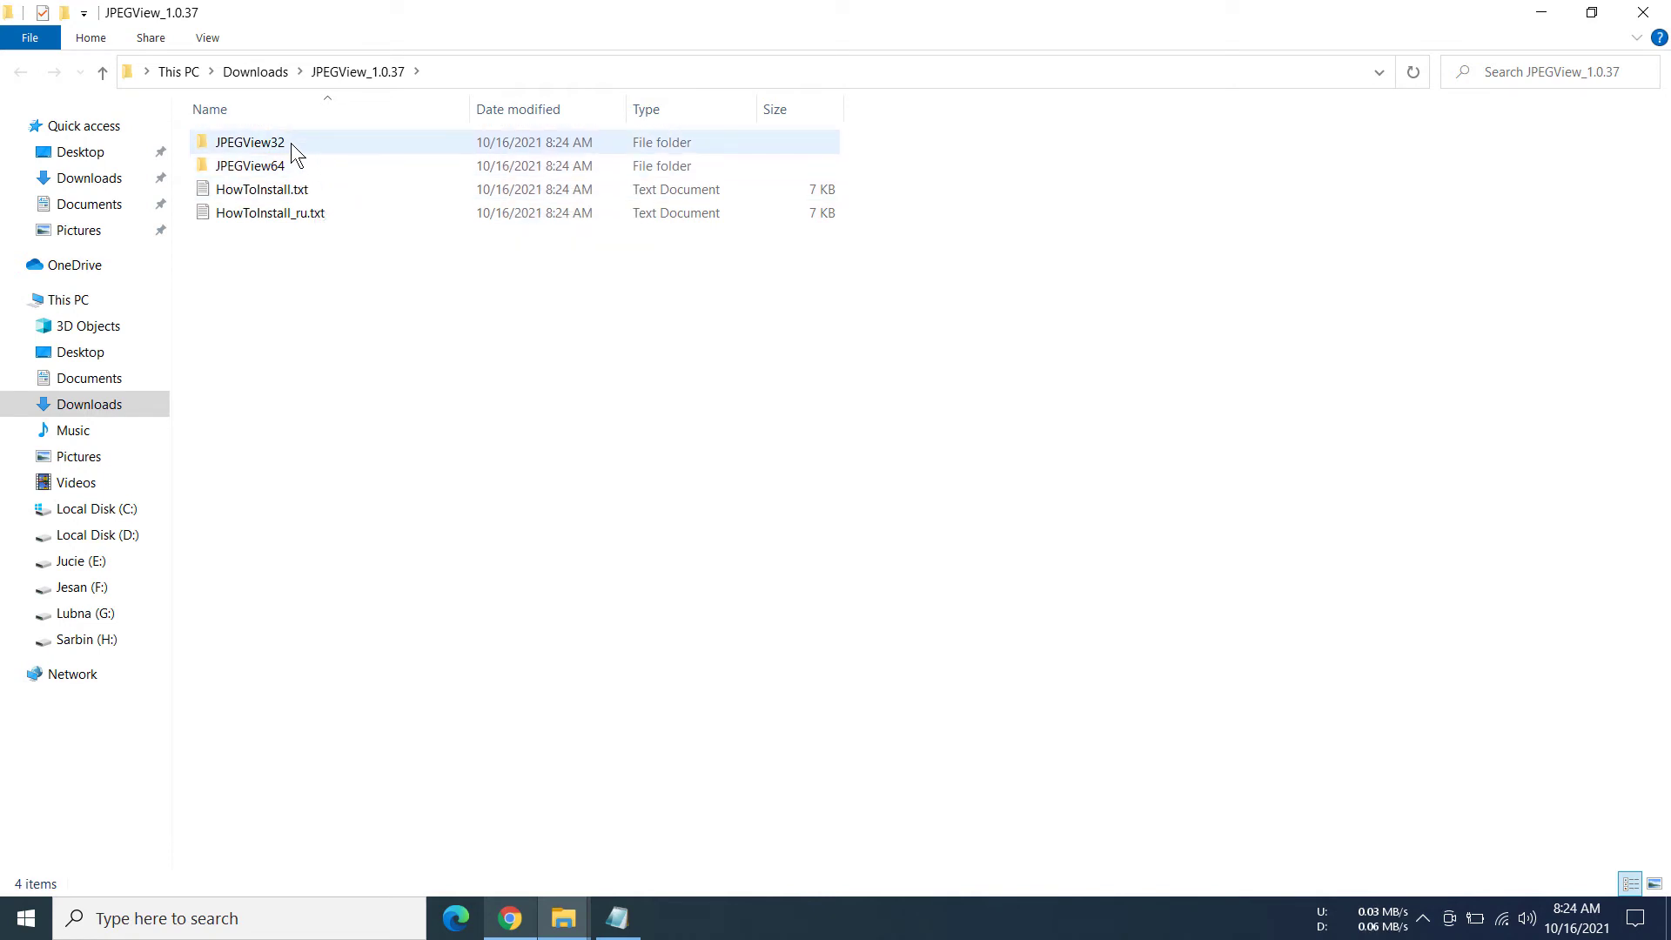
mouse_move(298, 170)
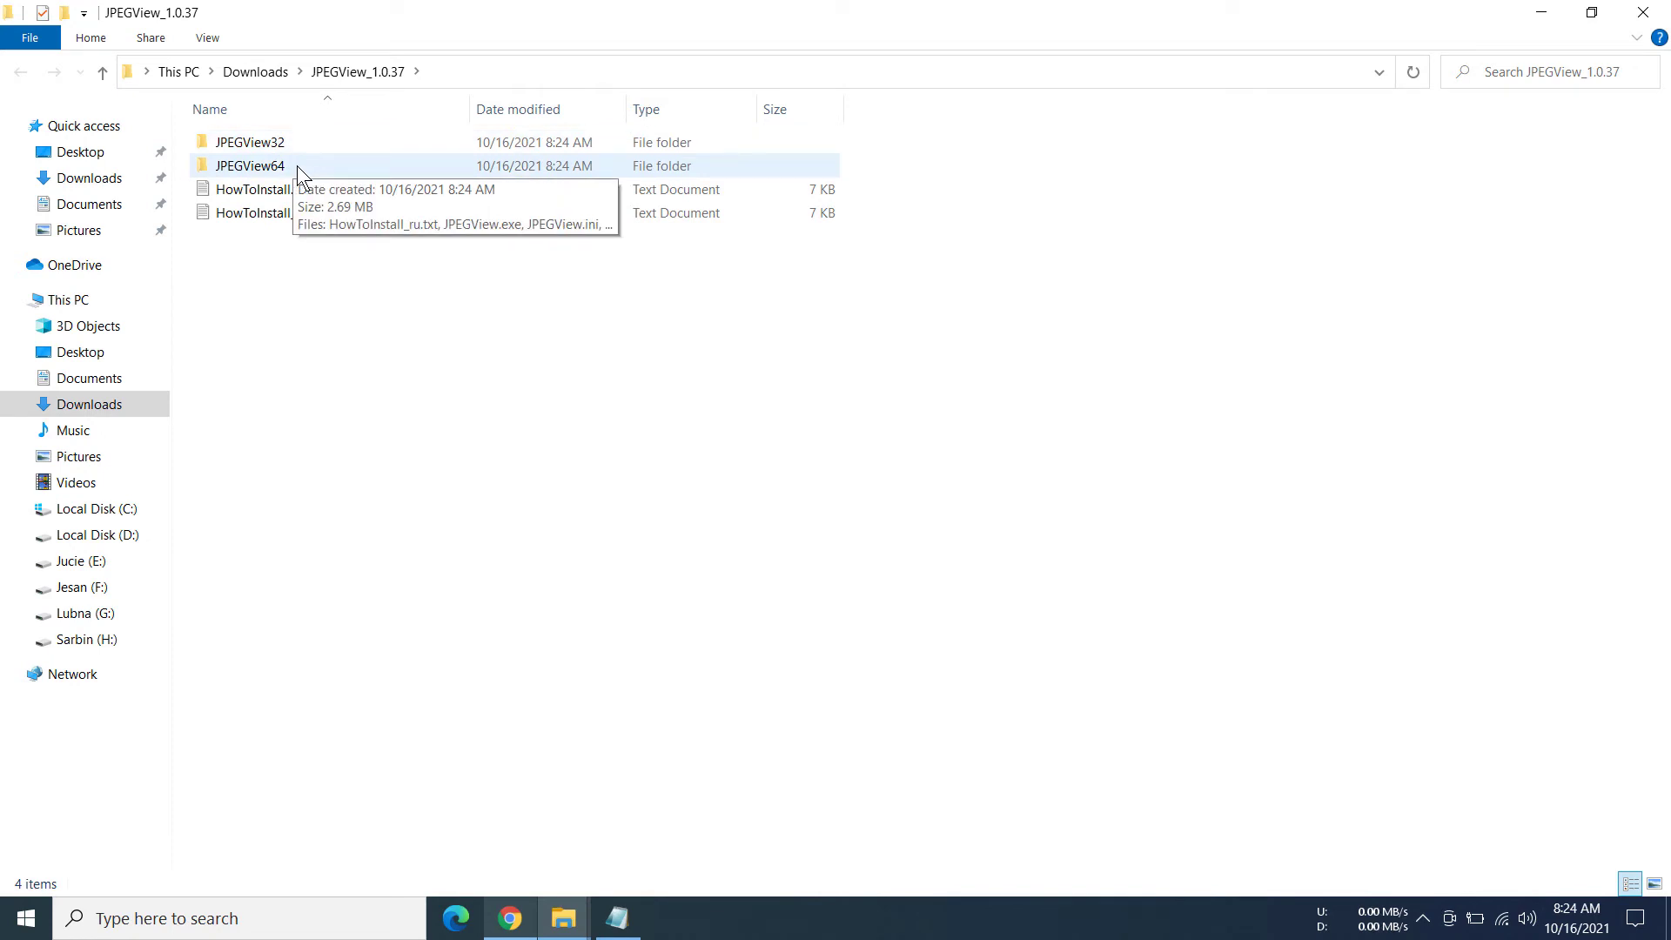
left_click(249, 141)
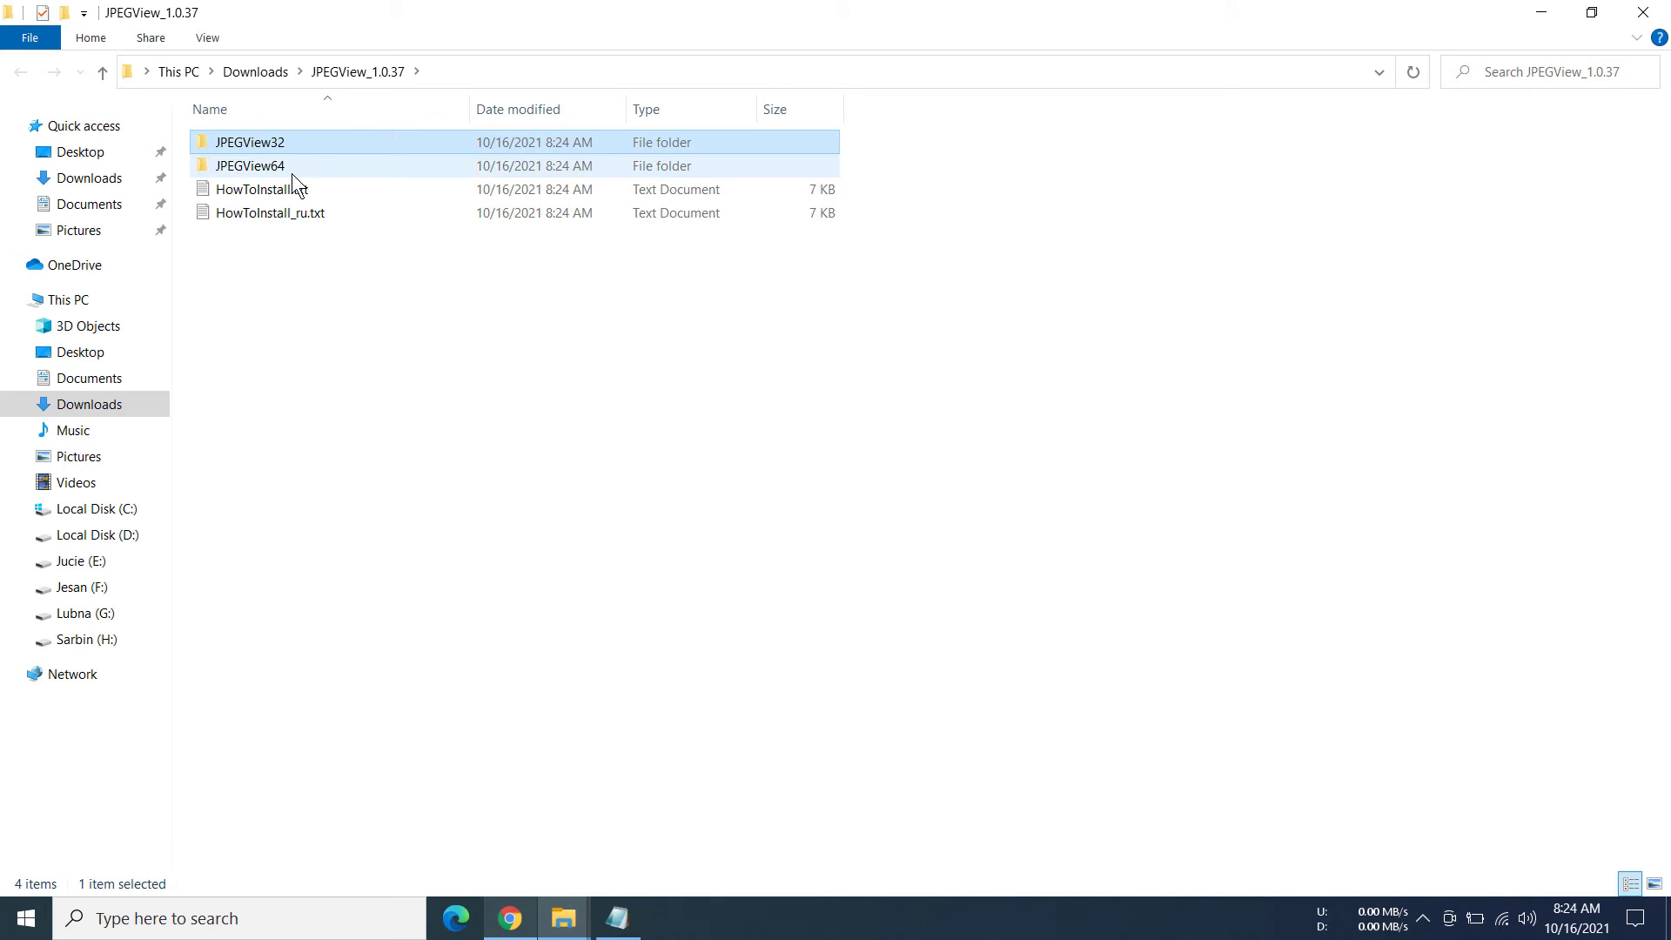
double_click(249, 165)
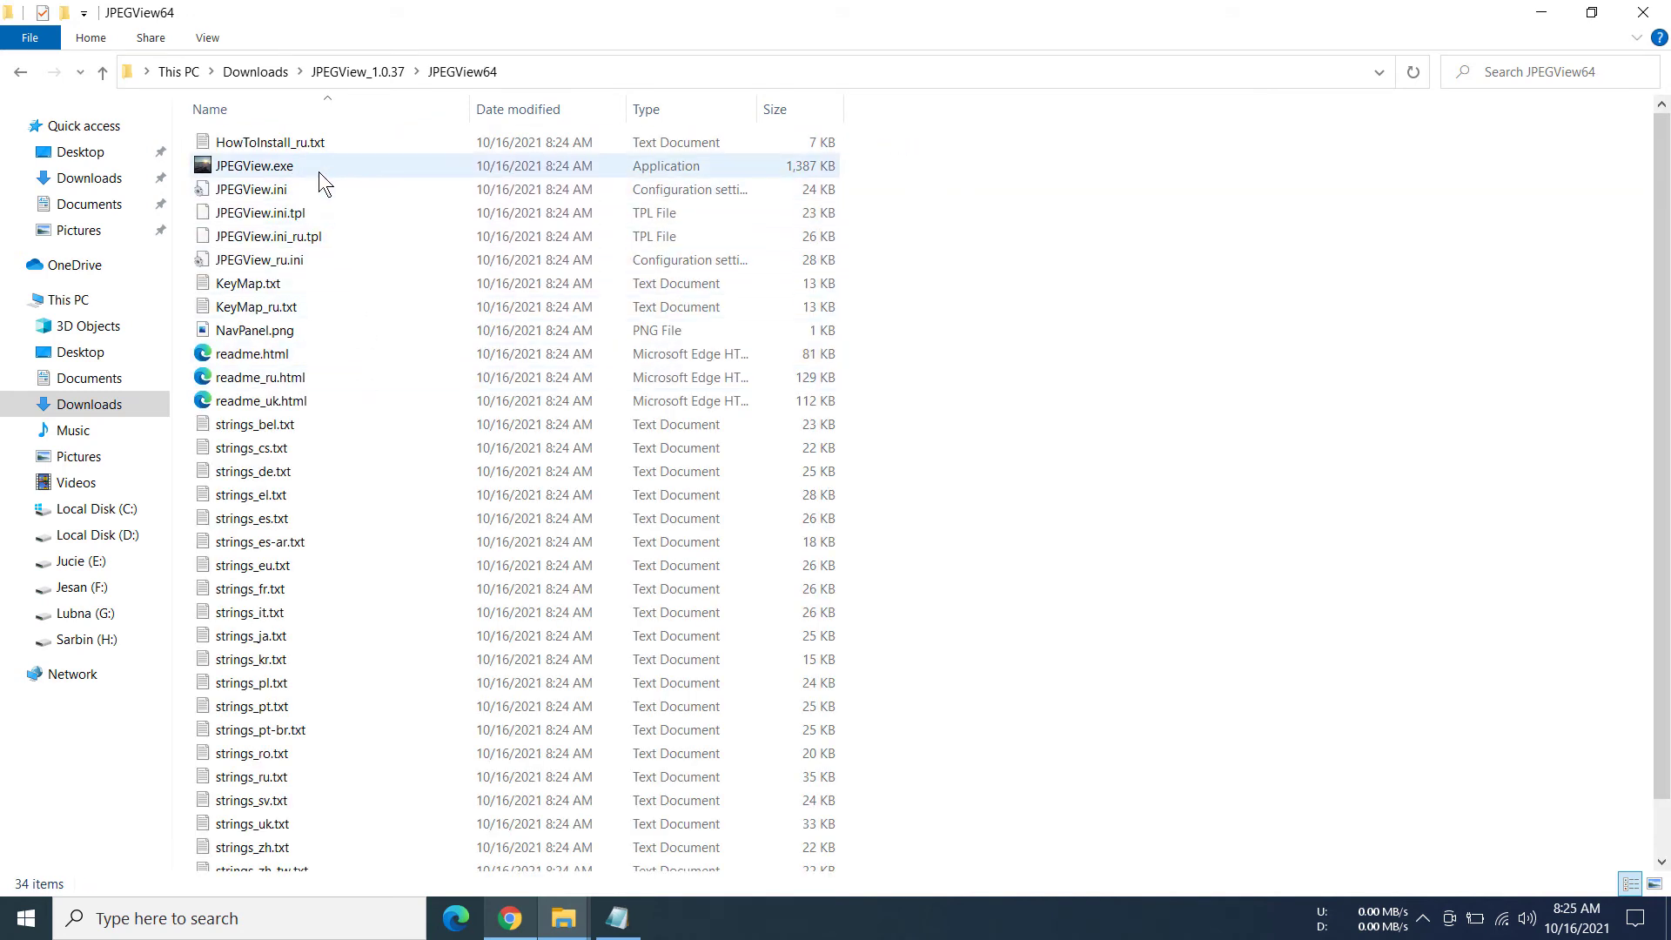
double_click(252, 165)
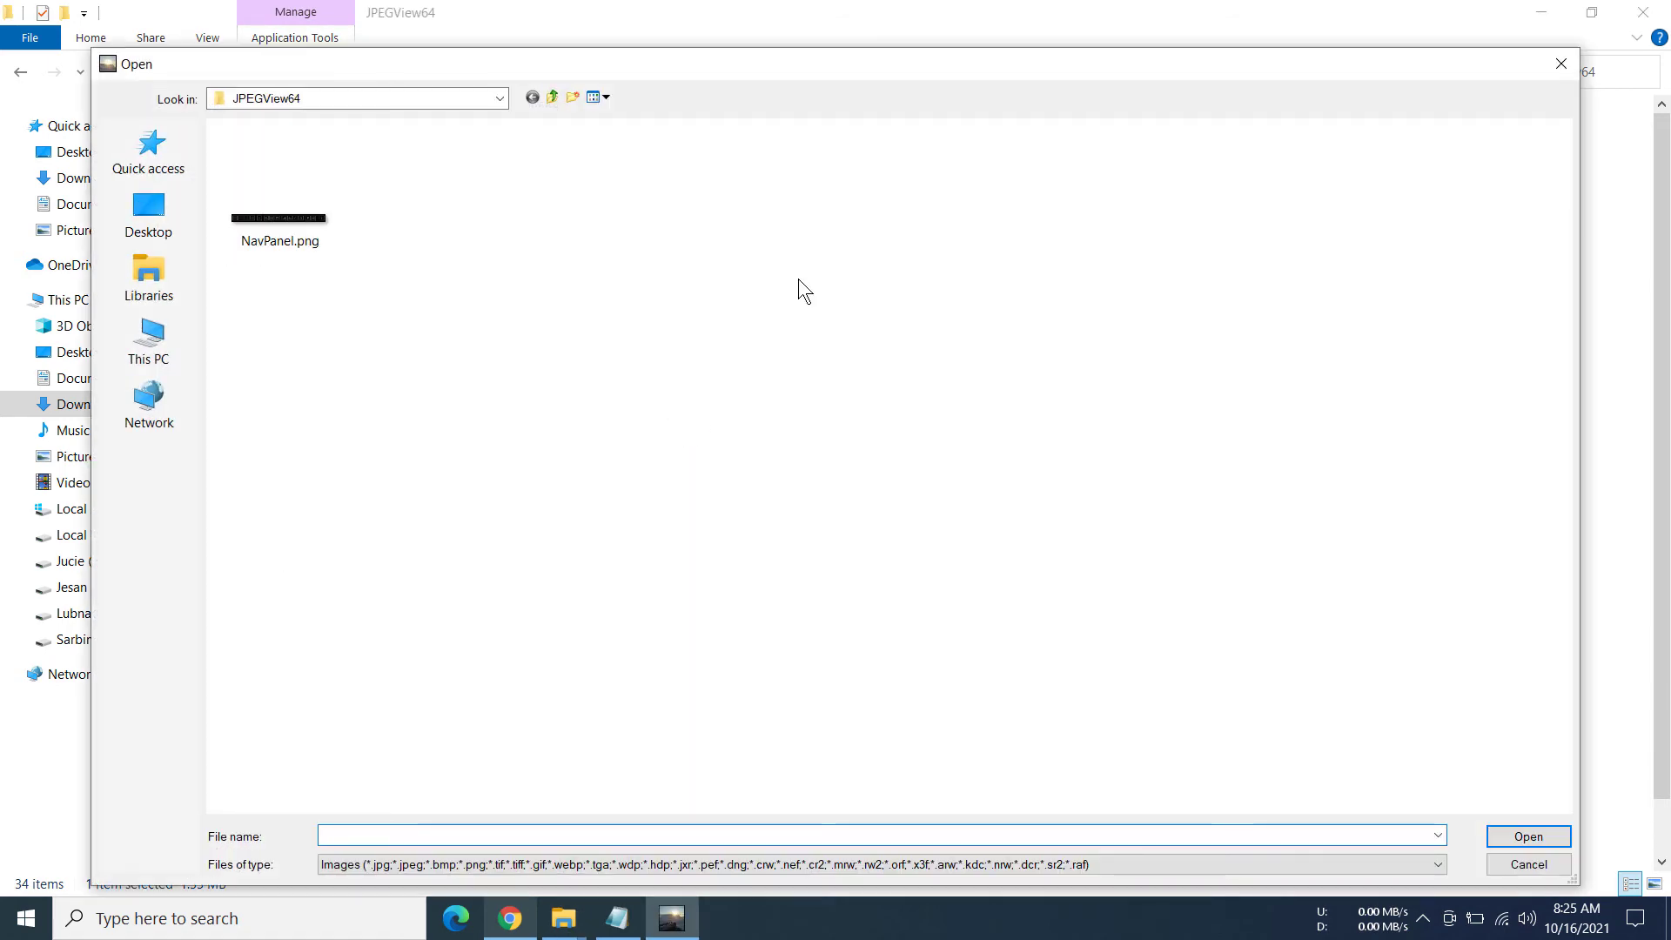
mouse_move(1109, 376)
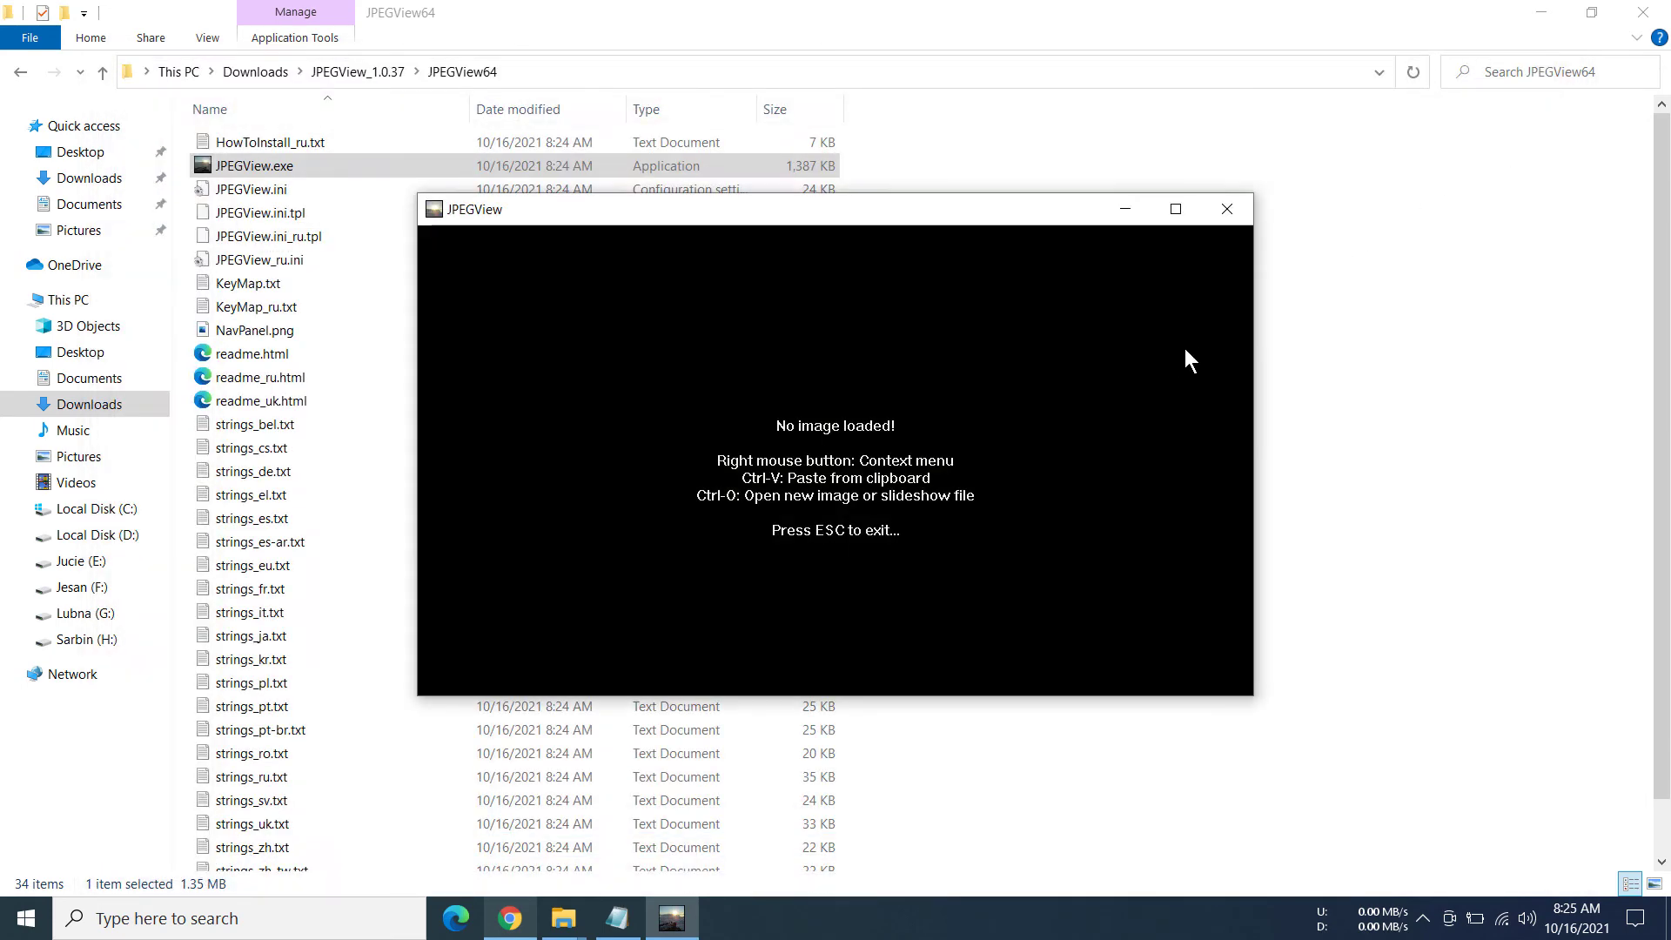
left_click(1225, 207)
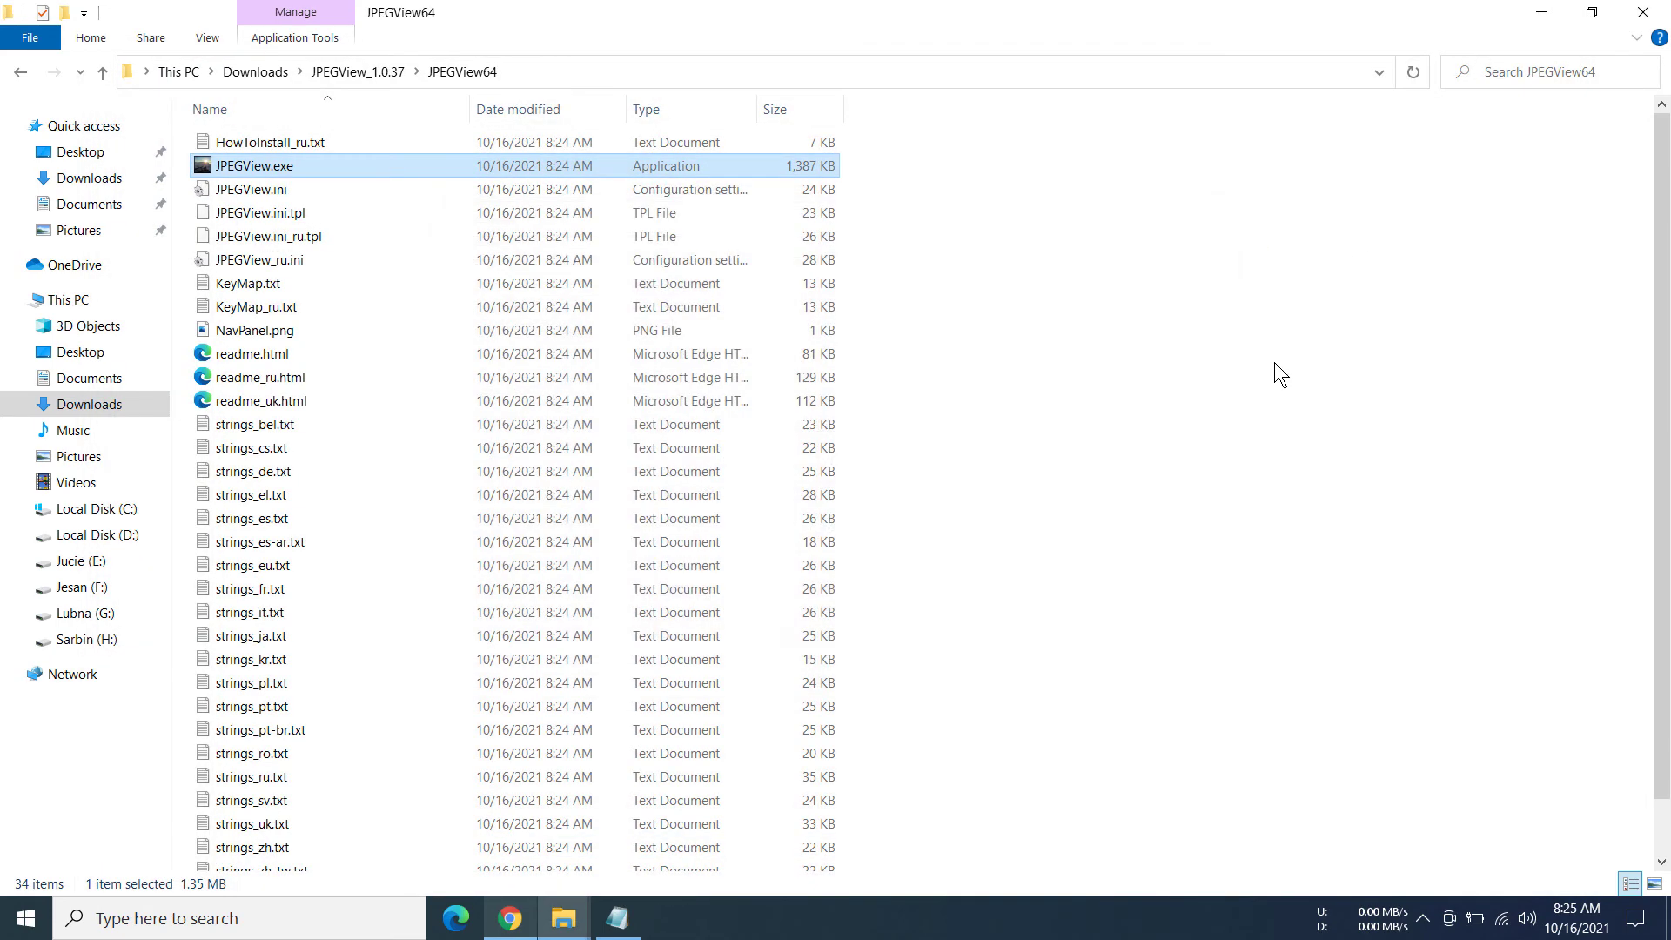